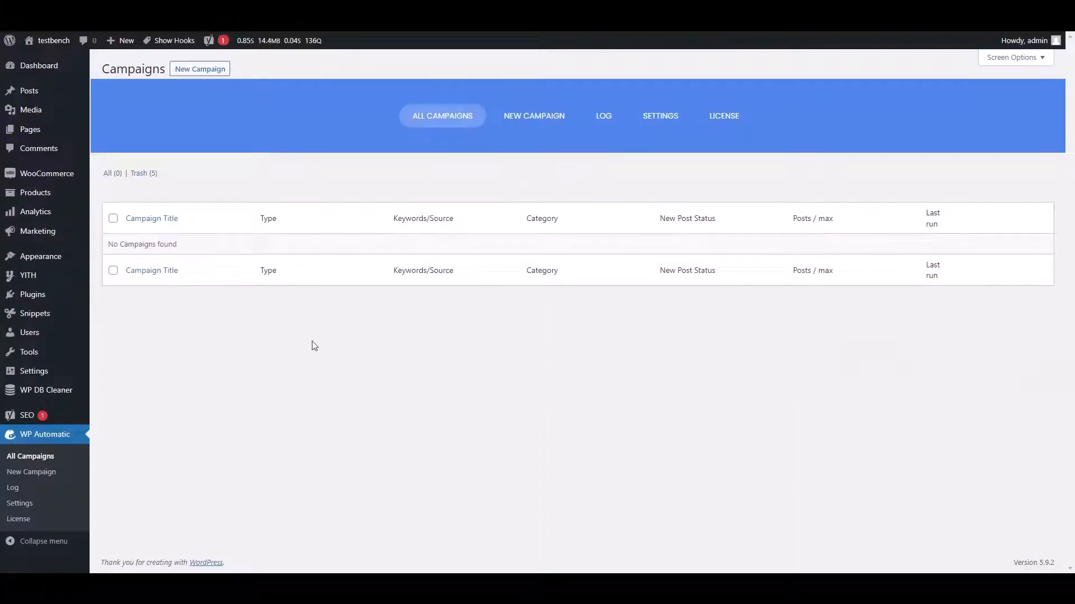
# Check the stored API key in WP Automatic's YouTube settings and open the API key tutorial.
pyautogui.click(19, 504)
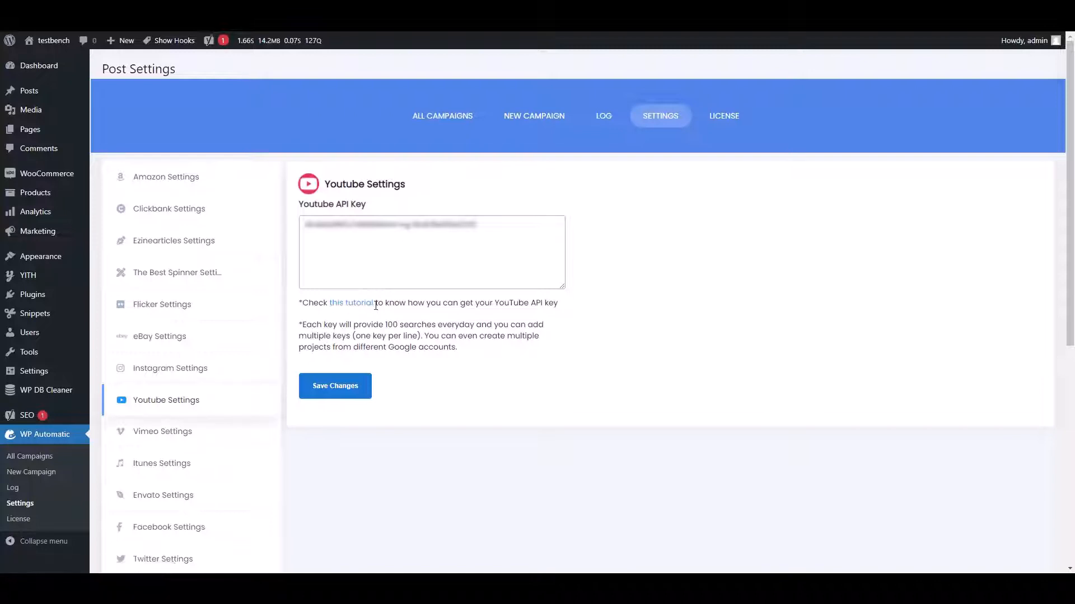
pyautogui.doubleClick(370, 324)
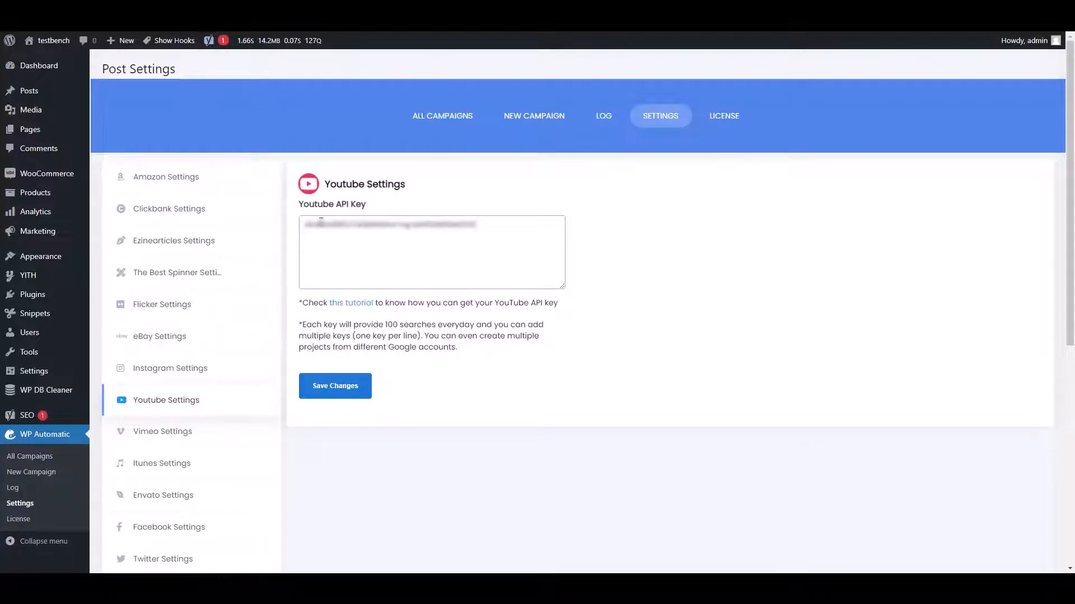
pyautogui.click(350, 302)
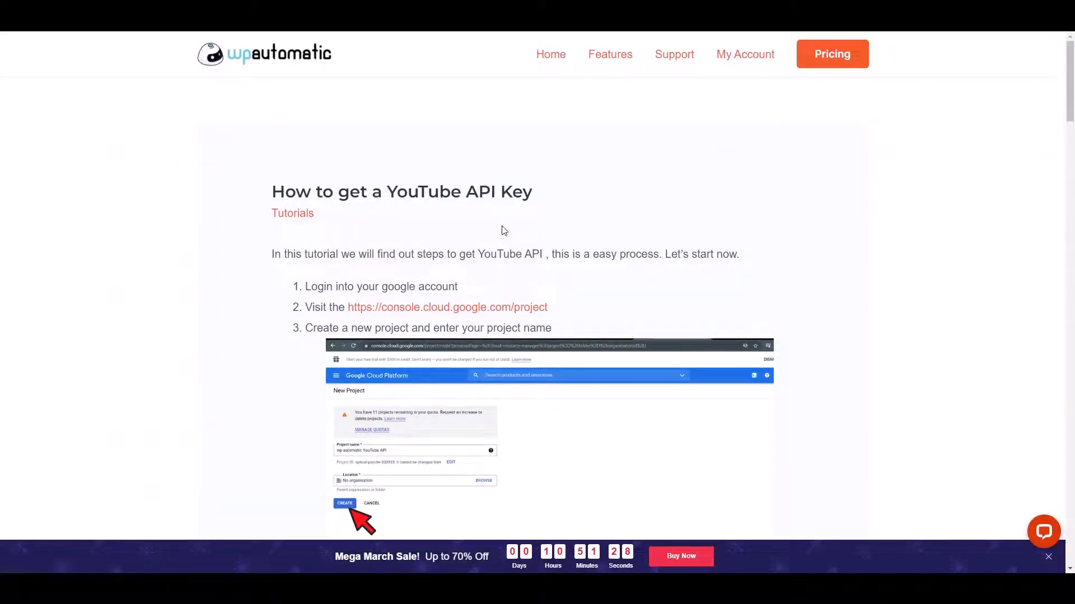
# Scroll through the How to get a YouTube API Key tutorial to its final step.
pyautogui.scroll(-3)
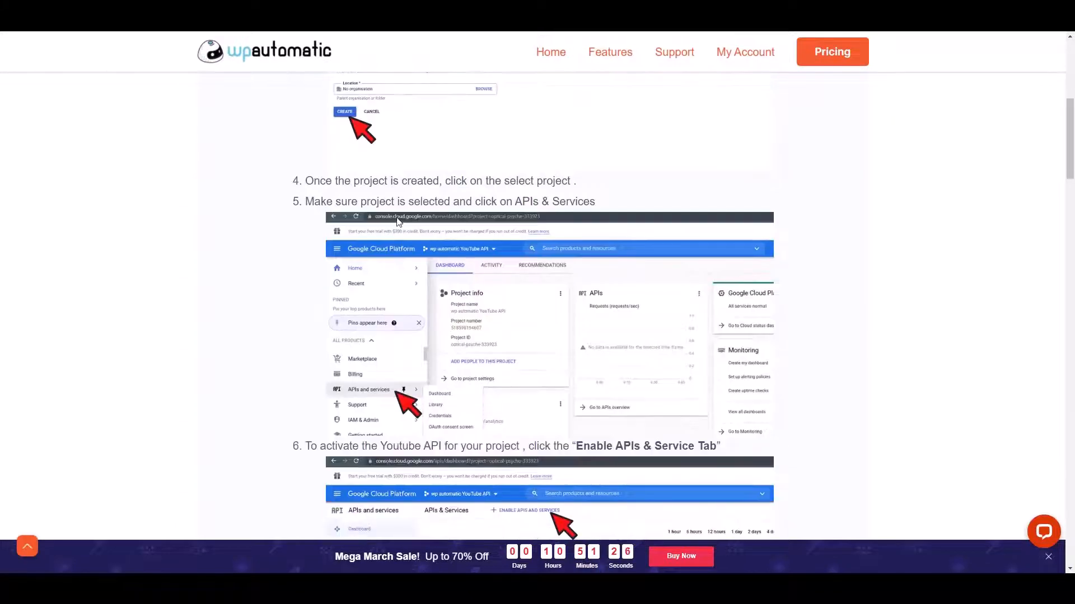
pyautogui.scroll(-3)
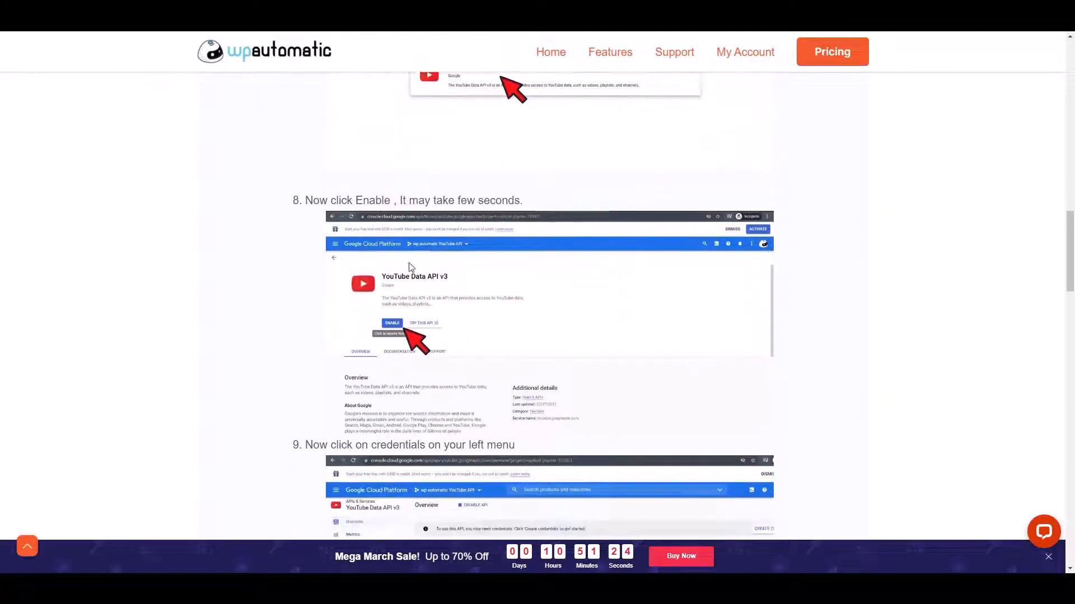
pyautogui.scroll(-3)
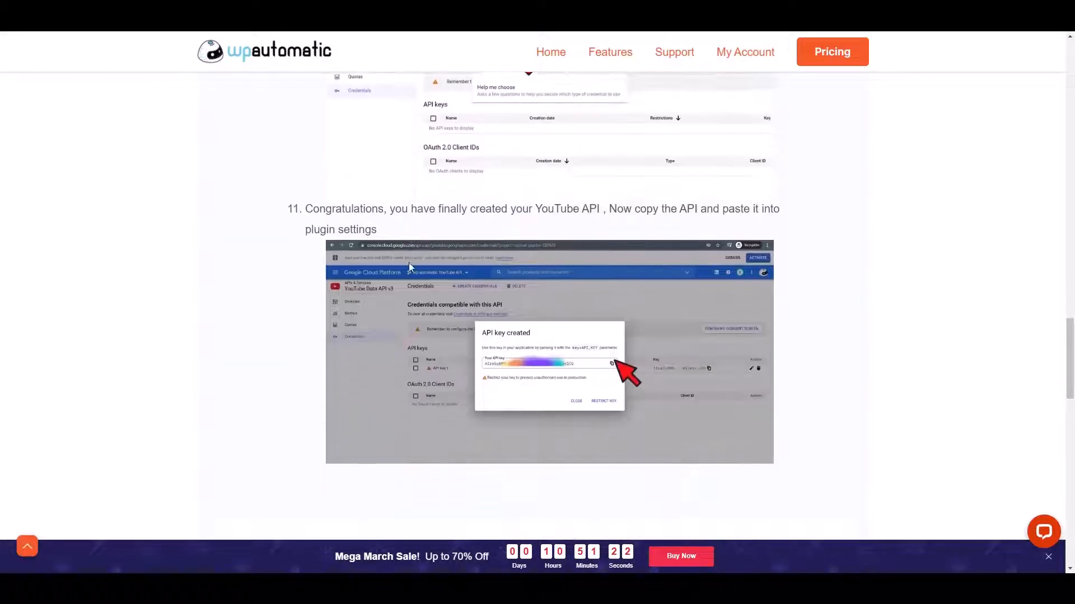
pyautogui.scroll(-3)
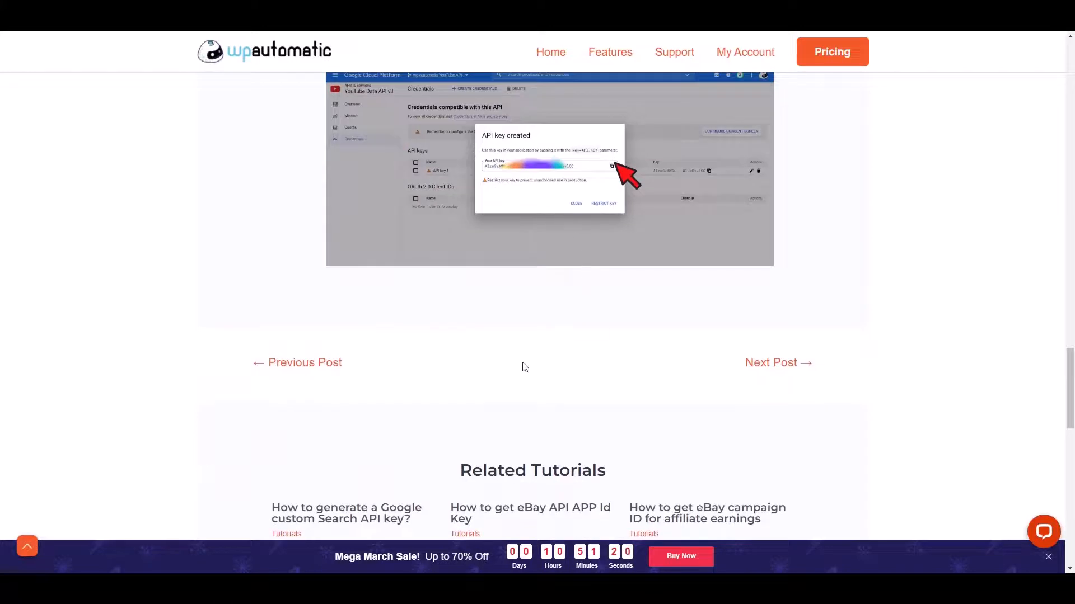
pyautogui.scroll(-3)
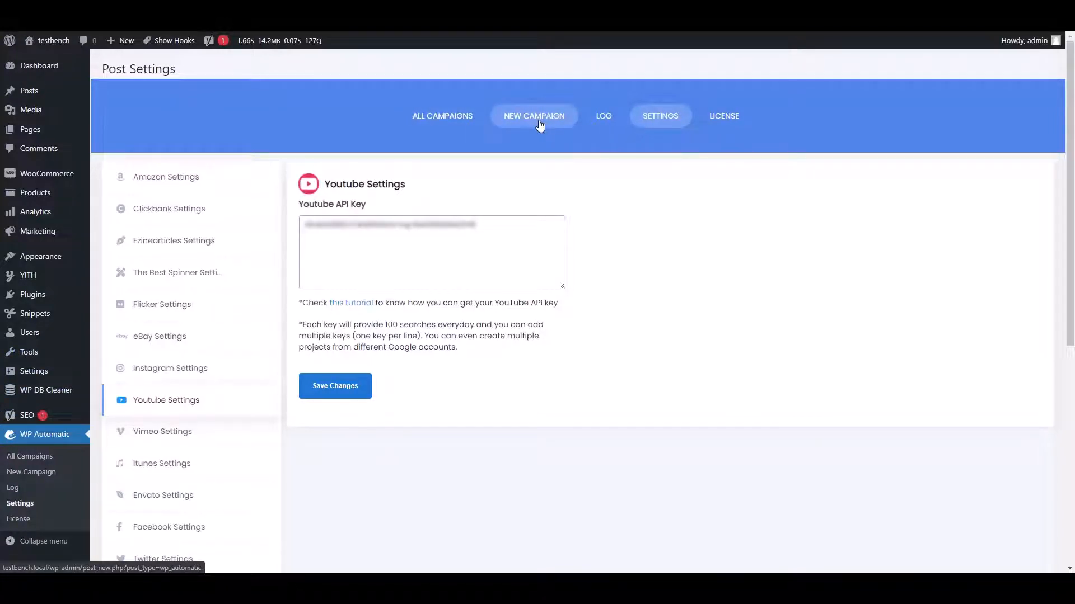
# Start a new WP Automatic campaign titled 'Youtube'.
pyautogui.click(533, 115)
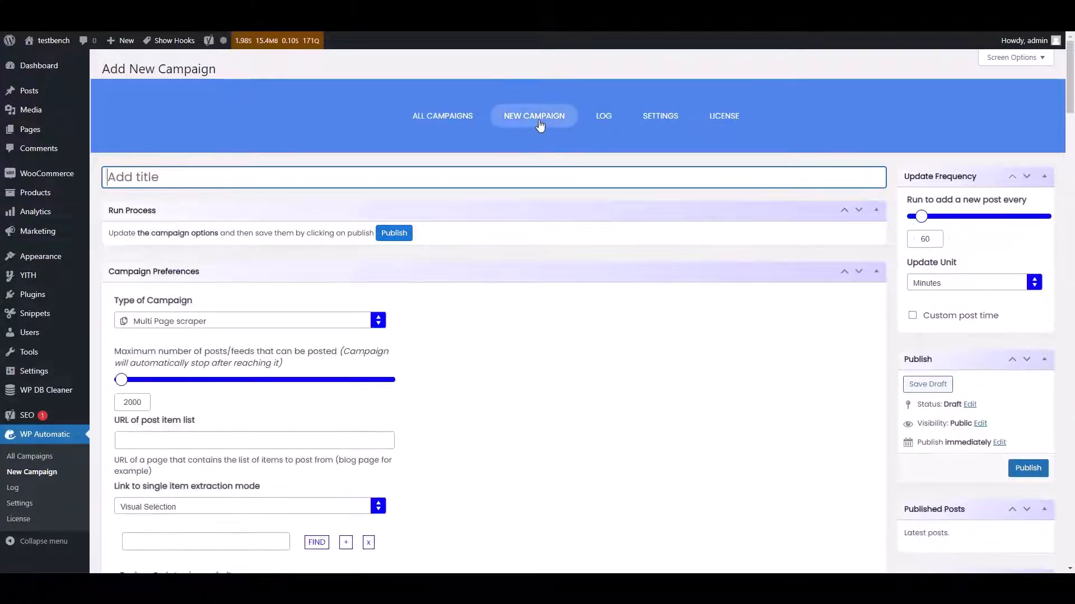
pyautogui.write('Youtube')
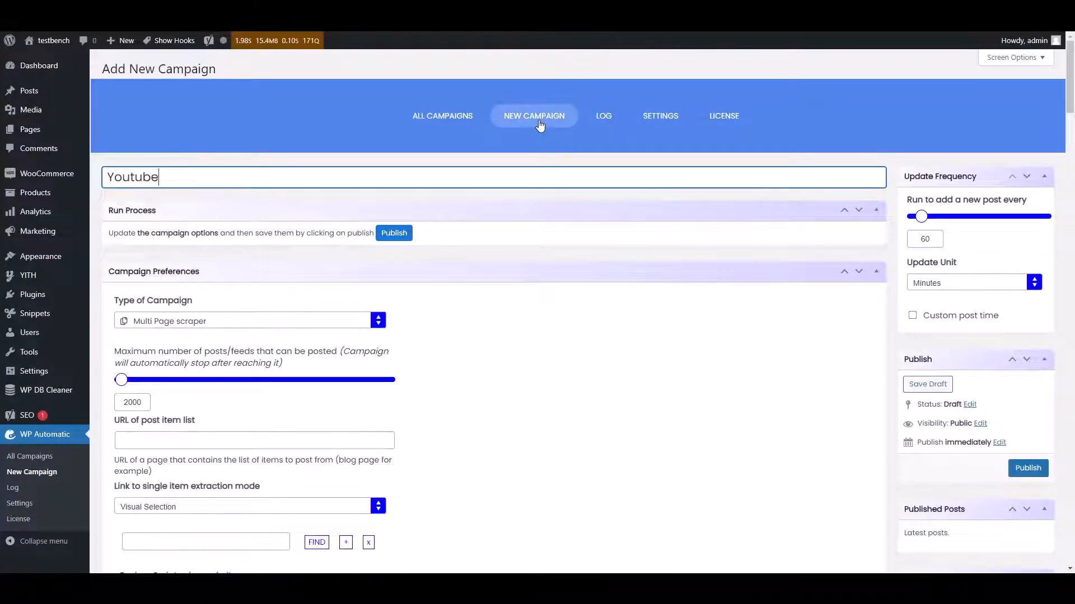
pyautogui.scroll(-3)
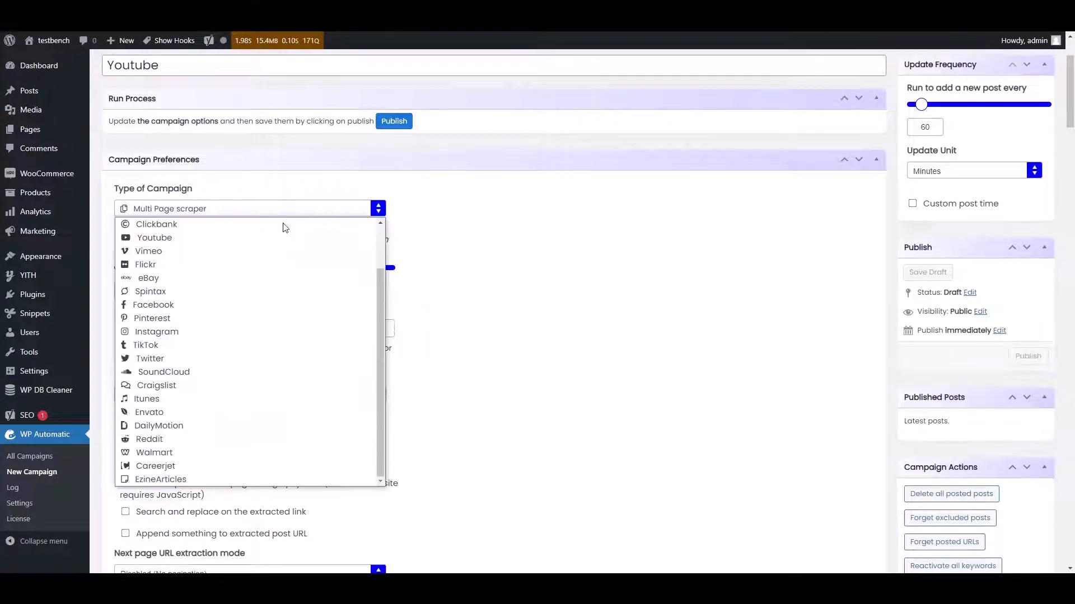
pyautogui.moveTo(154, 237)
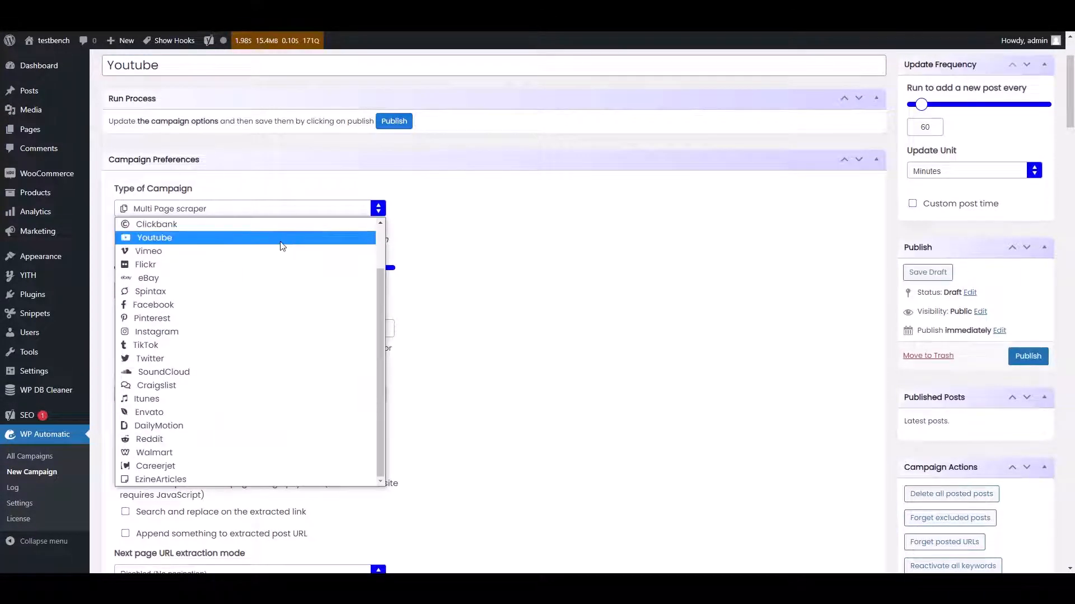
# Set the campaign type to Youtube and enter 'cars' as the search keyword.
pyautogui.click(154, 237)
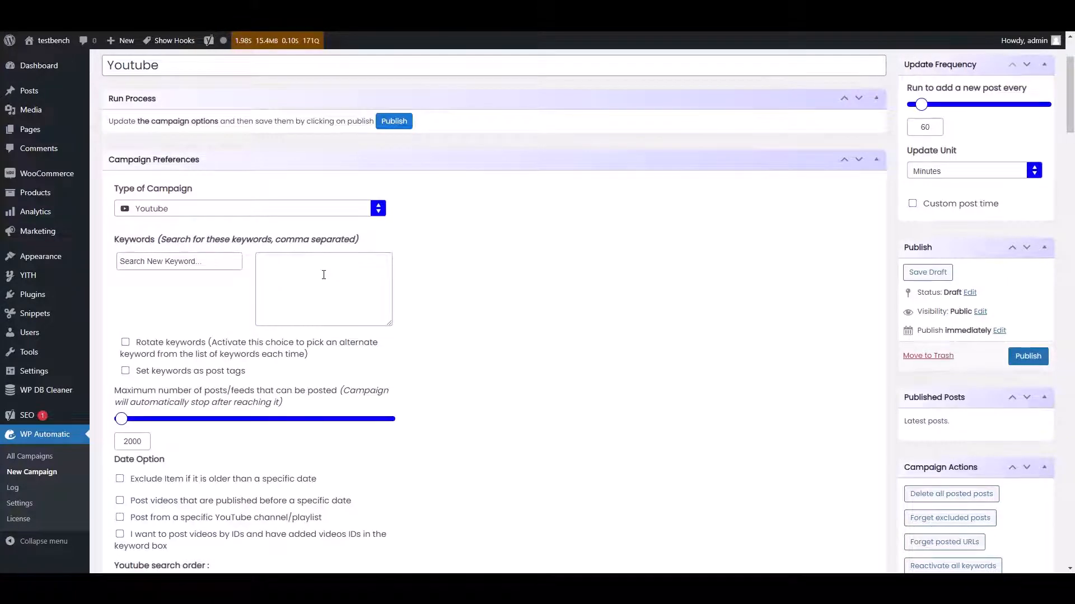
pyautogui.click(323, 288)
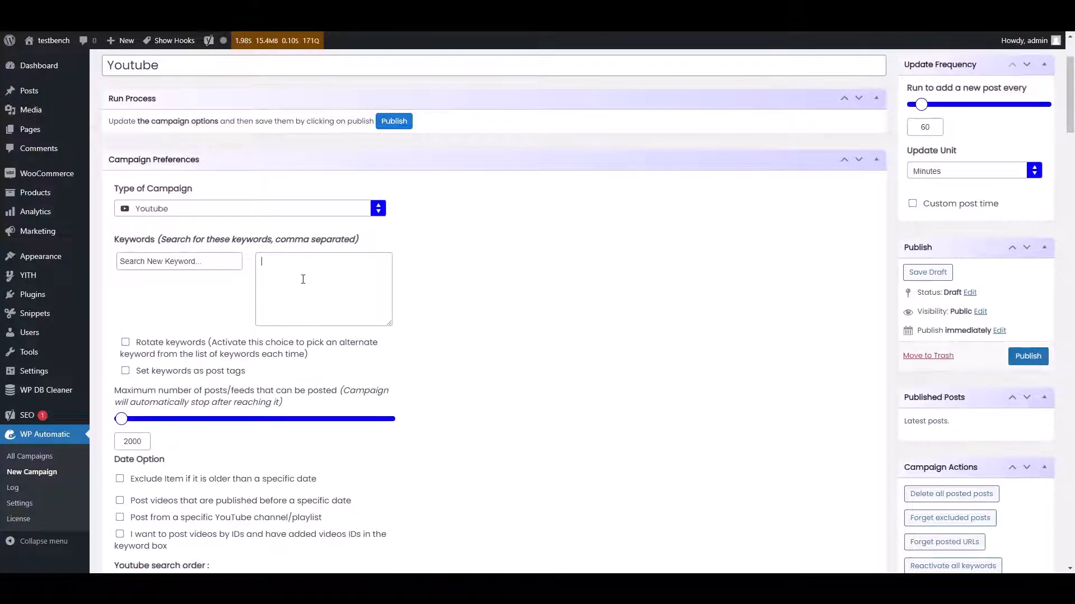
pyautogui.write('cars')
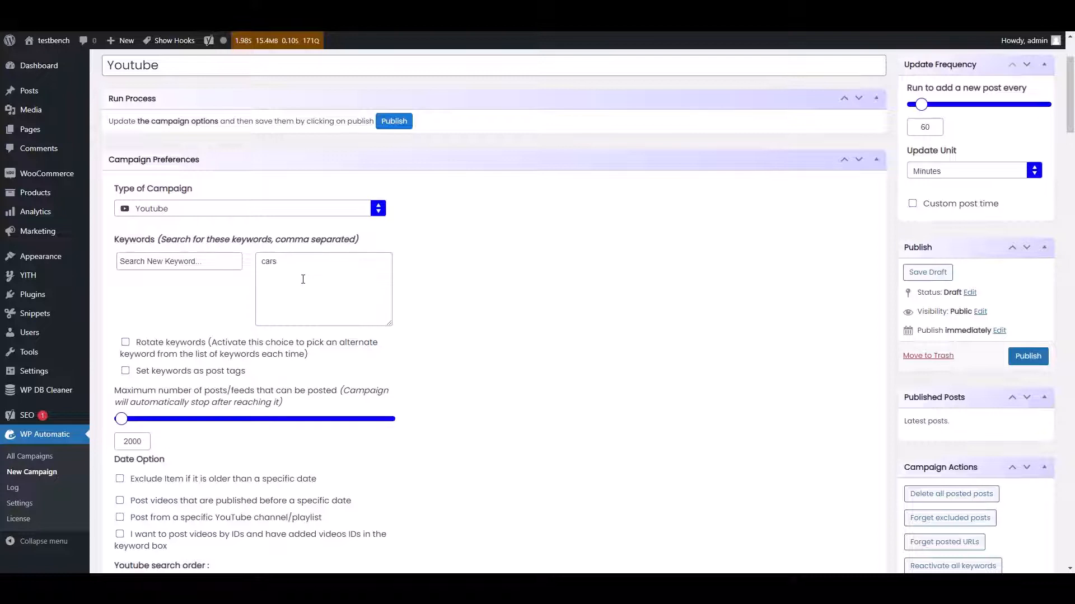
pyautogui.scroll(-3)
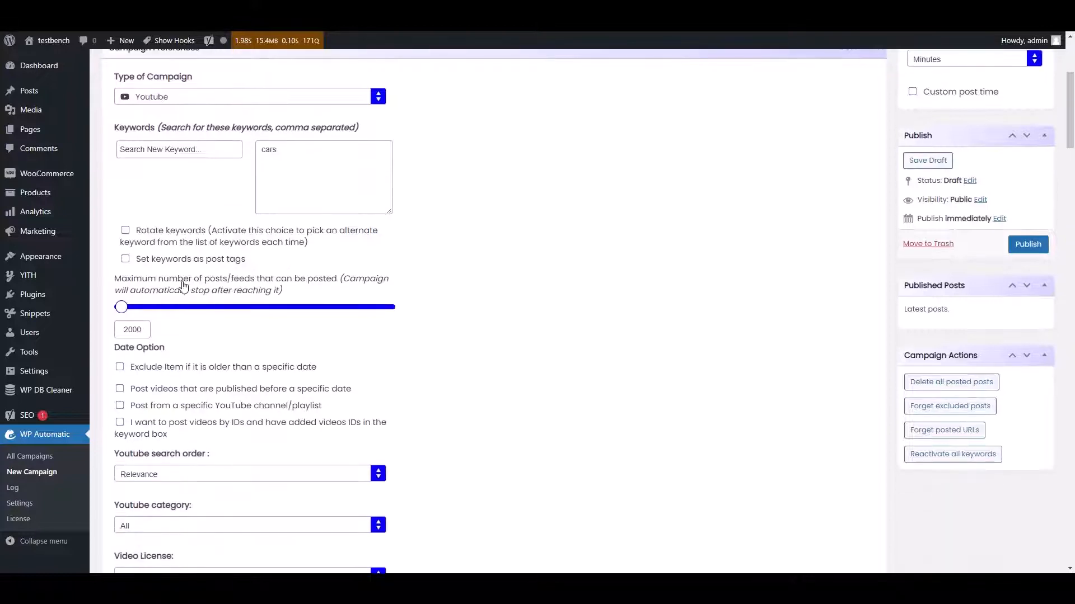
pyautogui.scroll(-3)
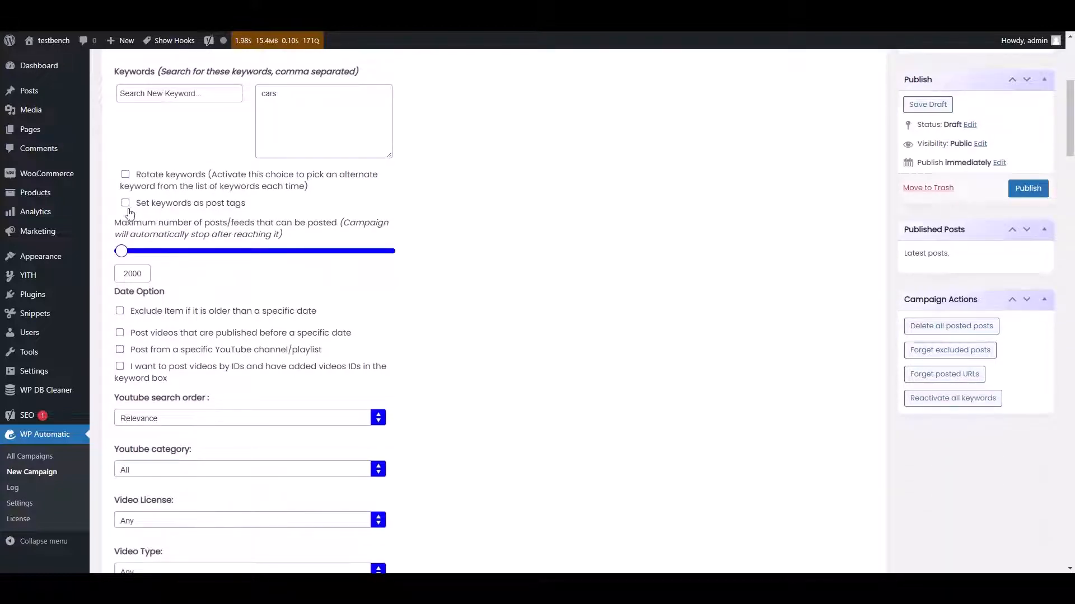
pyautogui.click(125, 203)
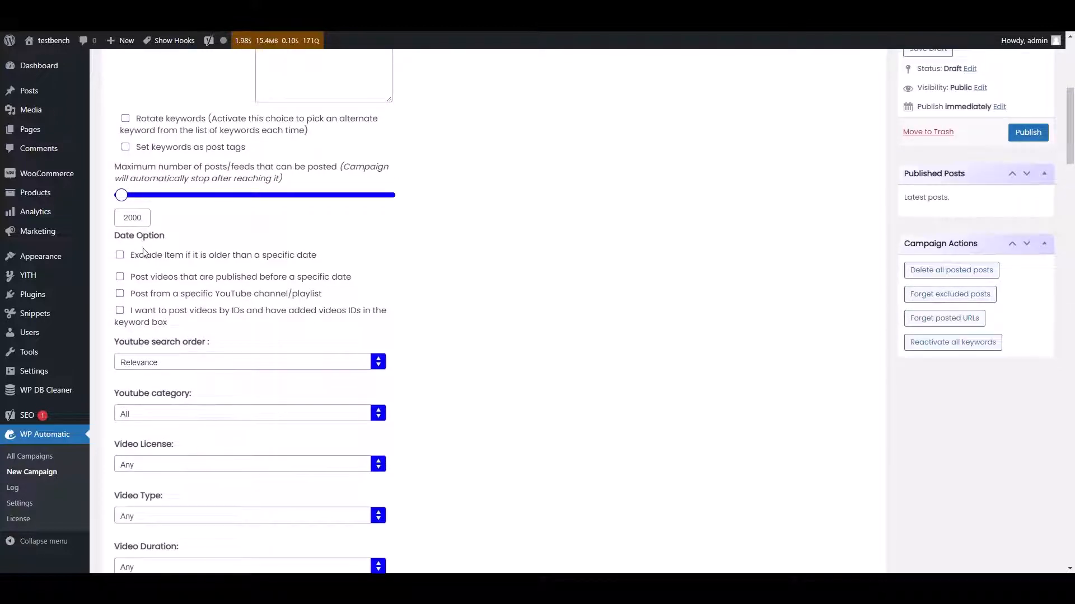
# Try the published-before-date and time-passed exclusion filters, leaving both turned off.
pyautogui.click(120, 255)
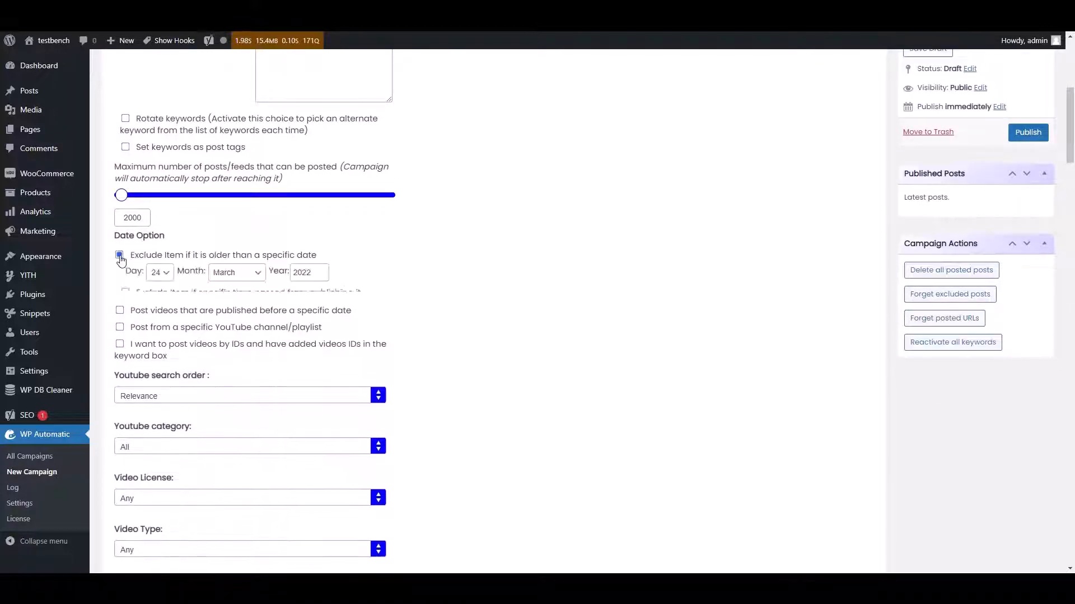
pyautogui.click(119, 256)
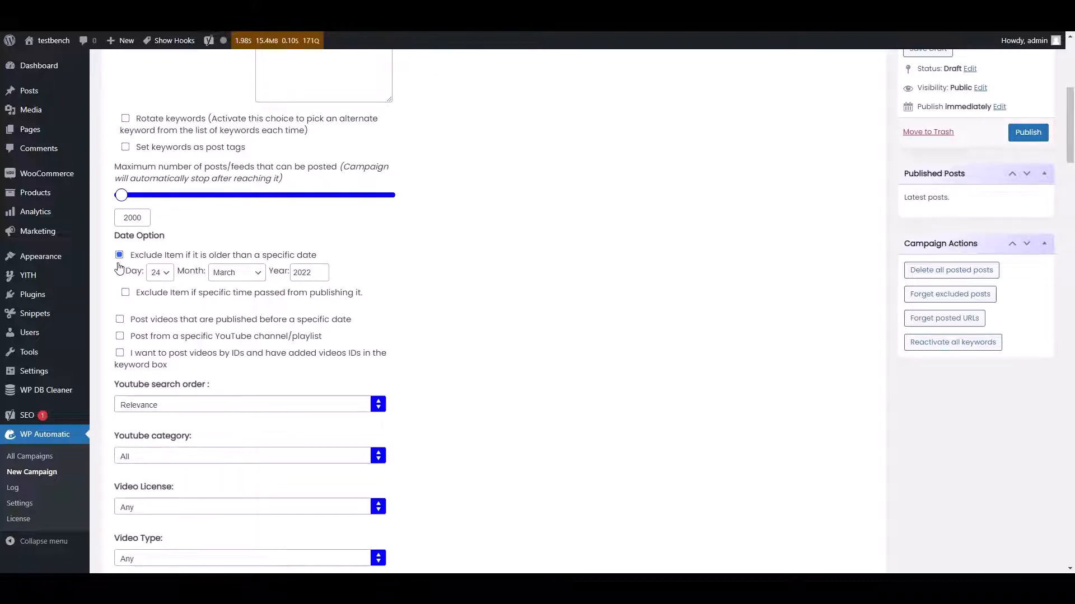
pyautogui.click(125, 292)
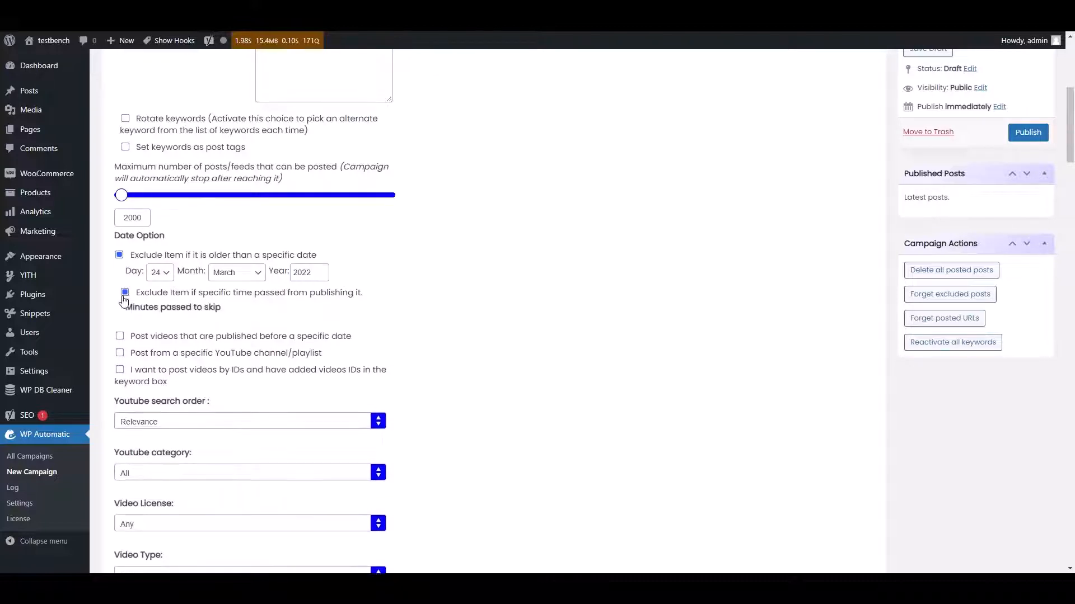
pyautogui.click(125, 292)
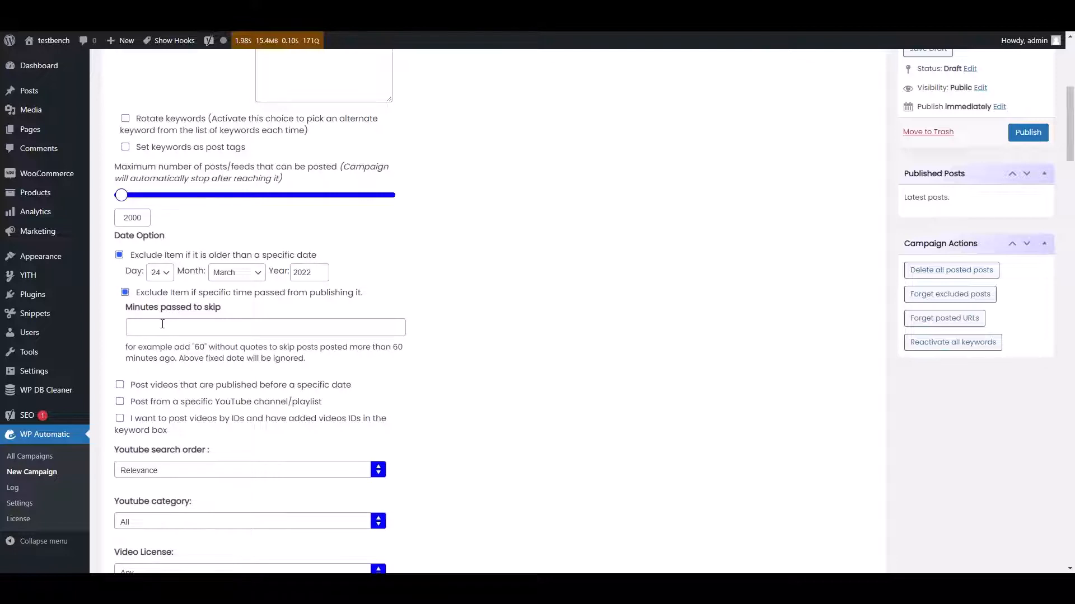
pyautogui.click(124, 292)
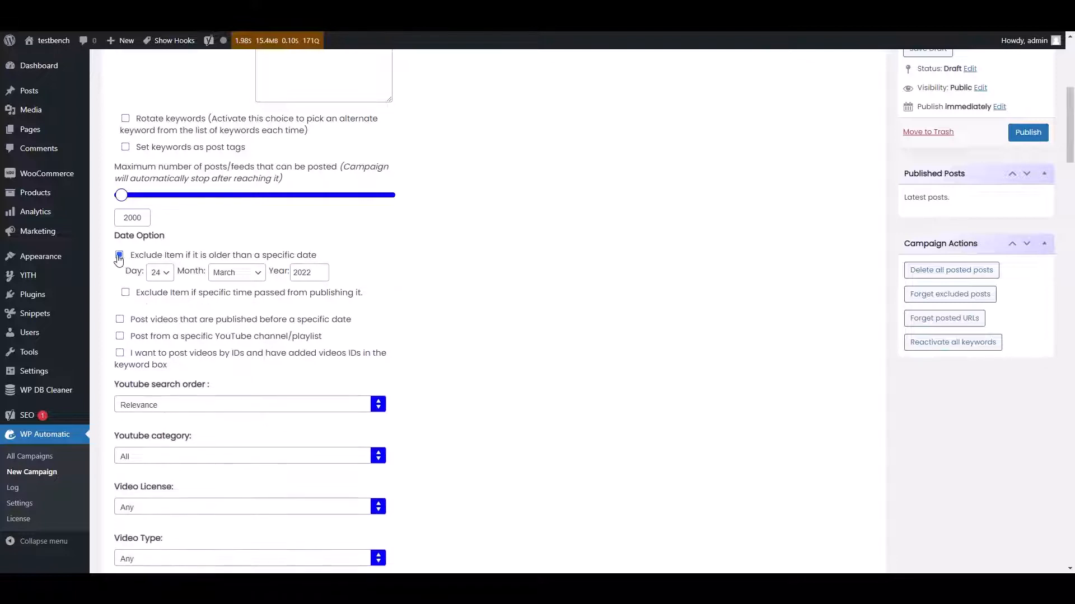
pyautogui.click(120, 279)
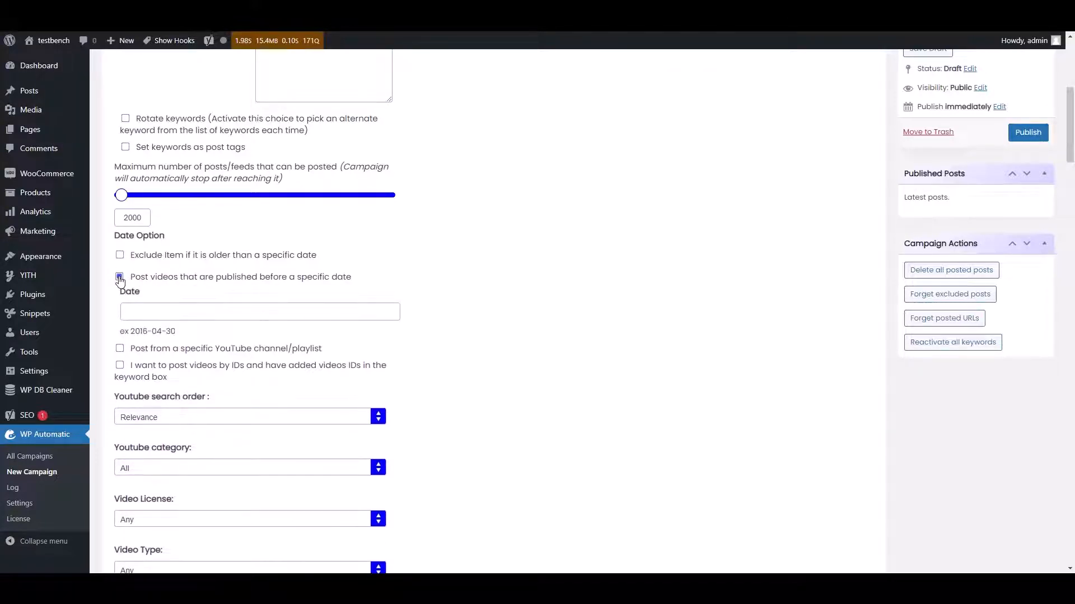
pyautogui.click(120, 276)
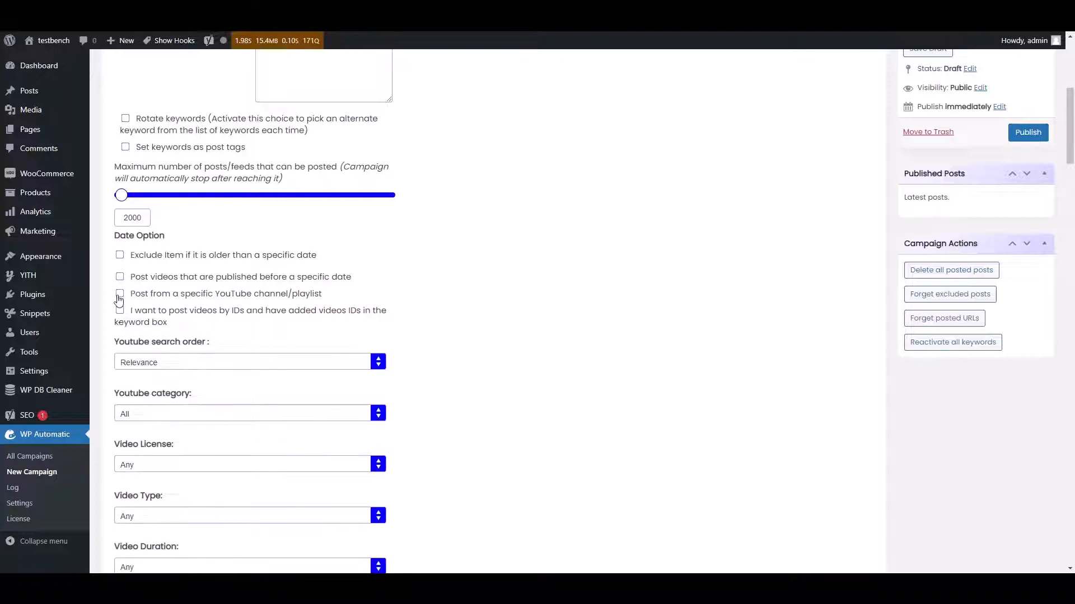
# Enable posting from a specific YouTube channel/playlist and read the channel ID guide.
pyautogui.click(119, 293)
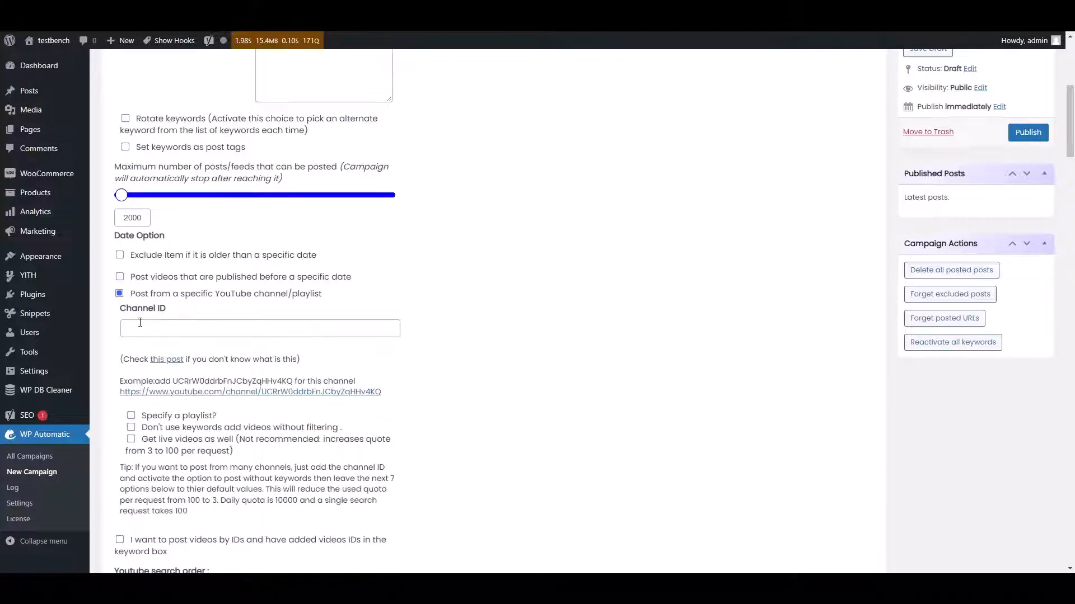
pyautogui.scroll(-3)
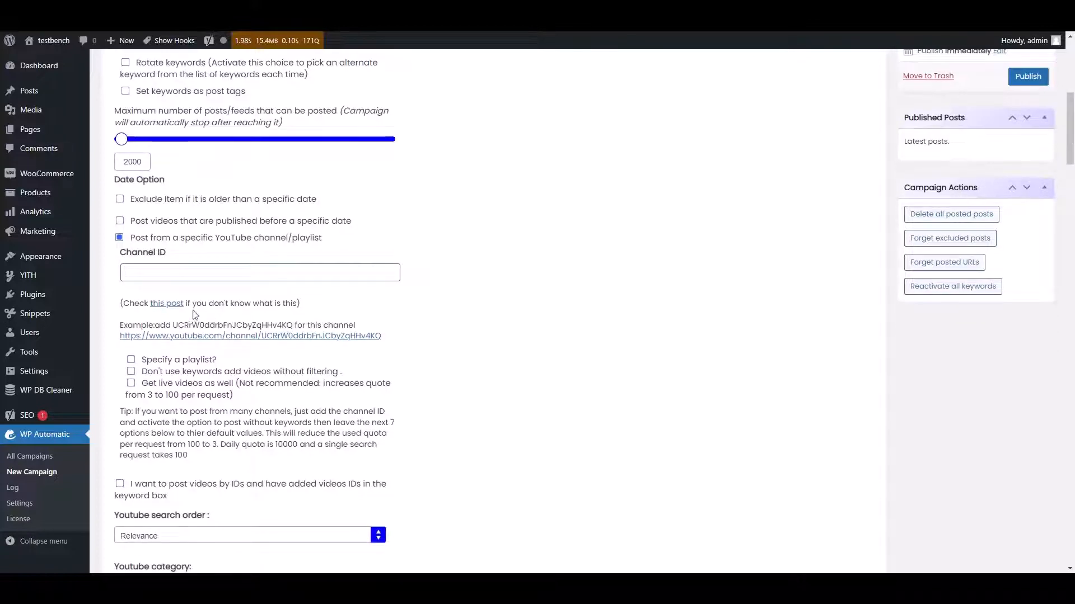
pyautogui.moveTo(166, 303)
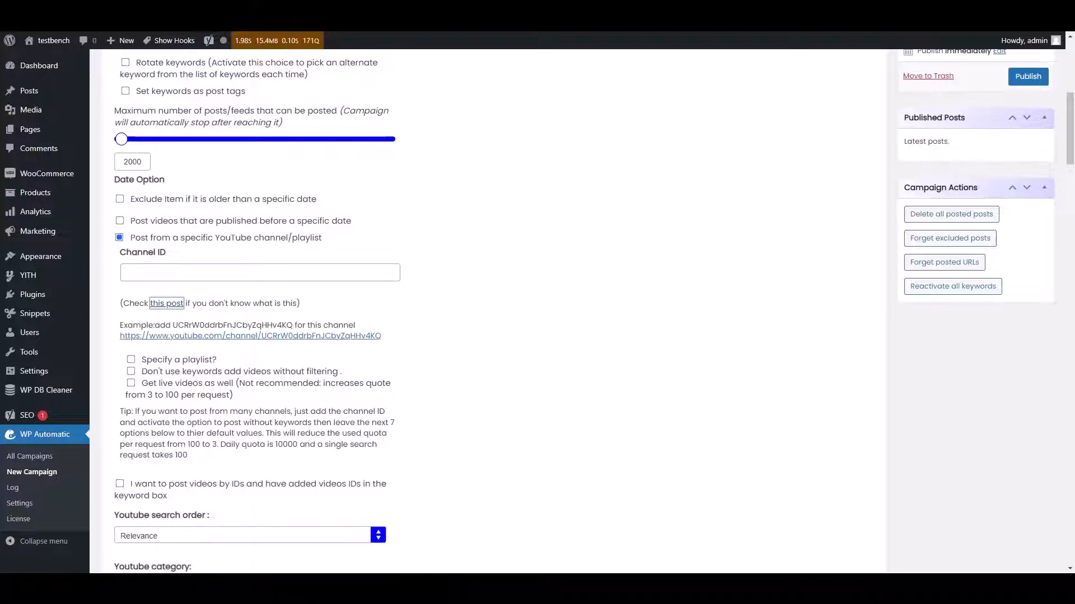
pyautogui.click(166, 303)
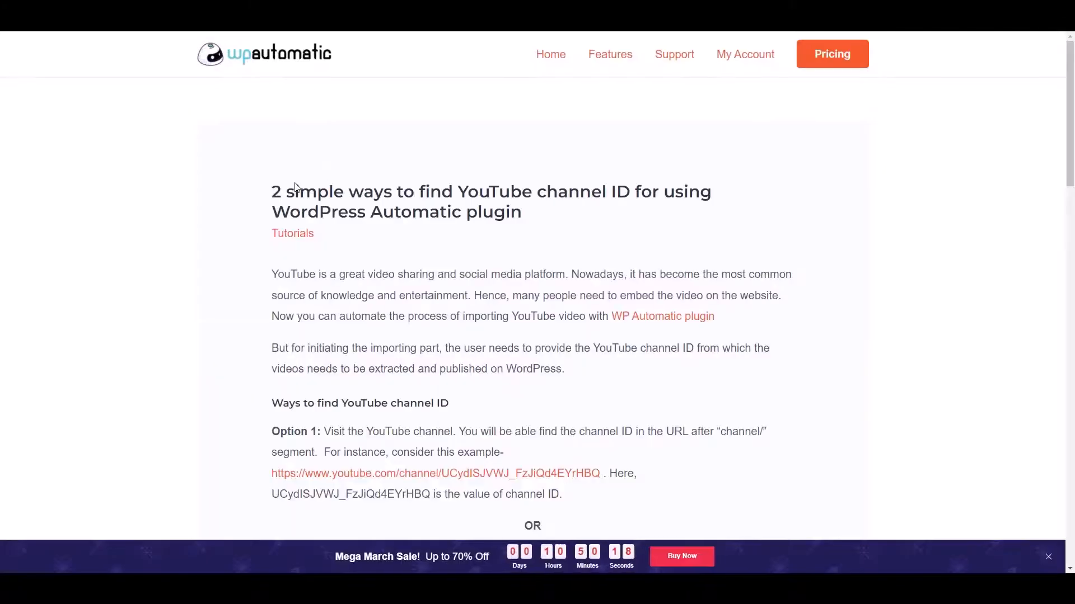
pyautogui.scroll(-3)
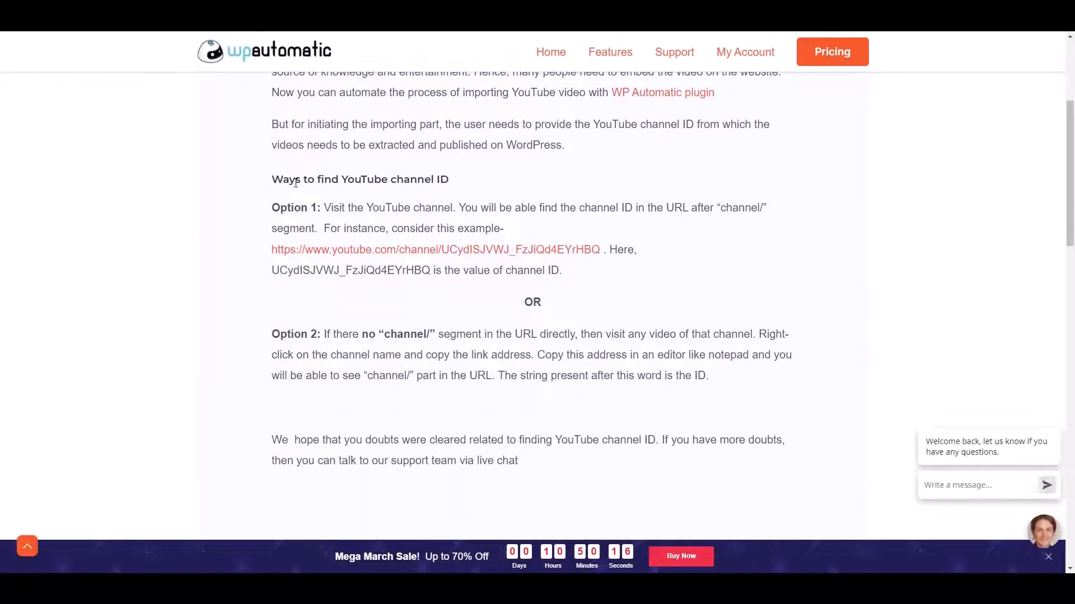
pyautogui.scroll(-3)
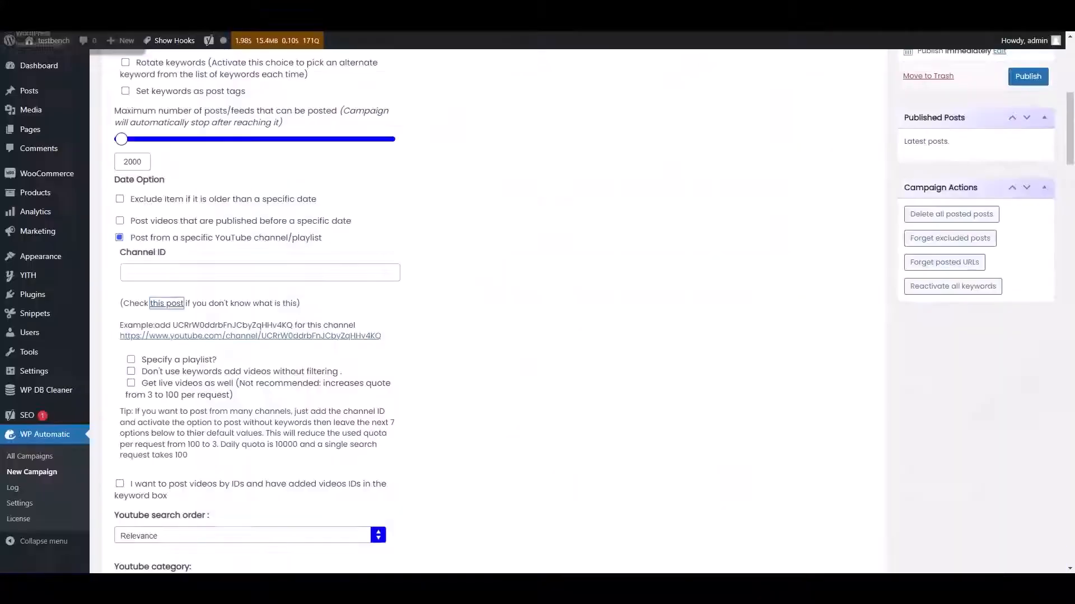
# Turn off the specific-channel restriction and keep video duration at Any.
pyautogui.click(119, 237)
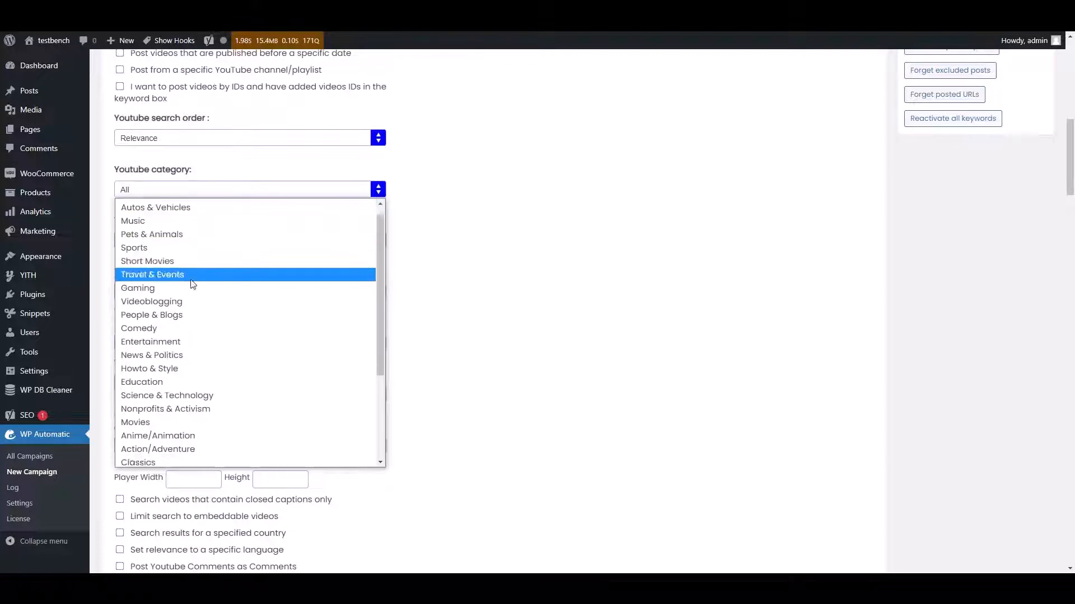
pyautogui.scroll(-3)
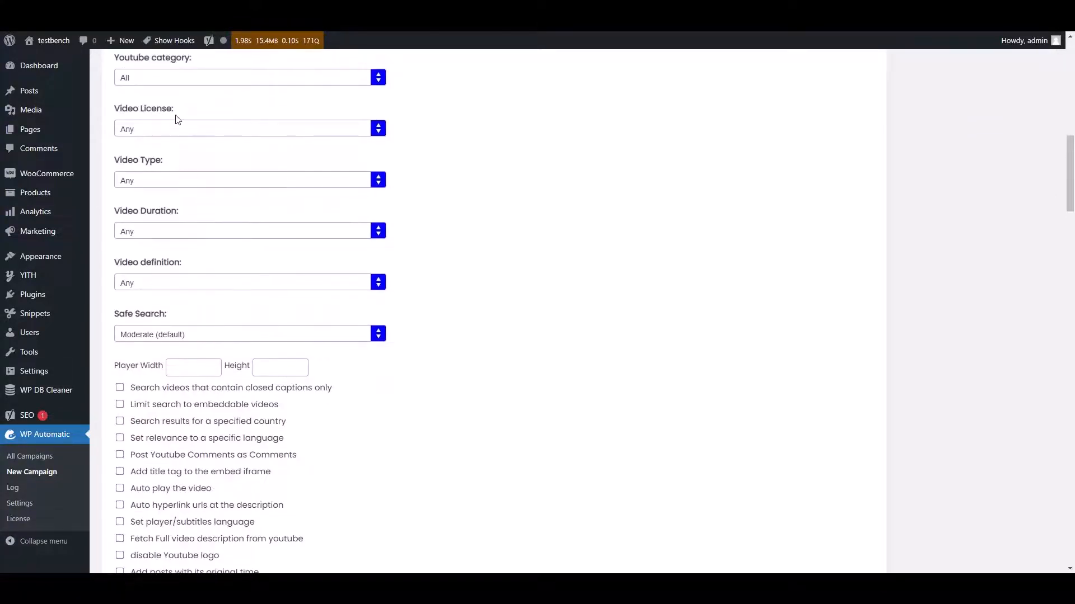
pyautogui.moveTo(180, 189)
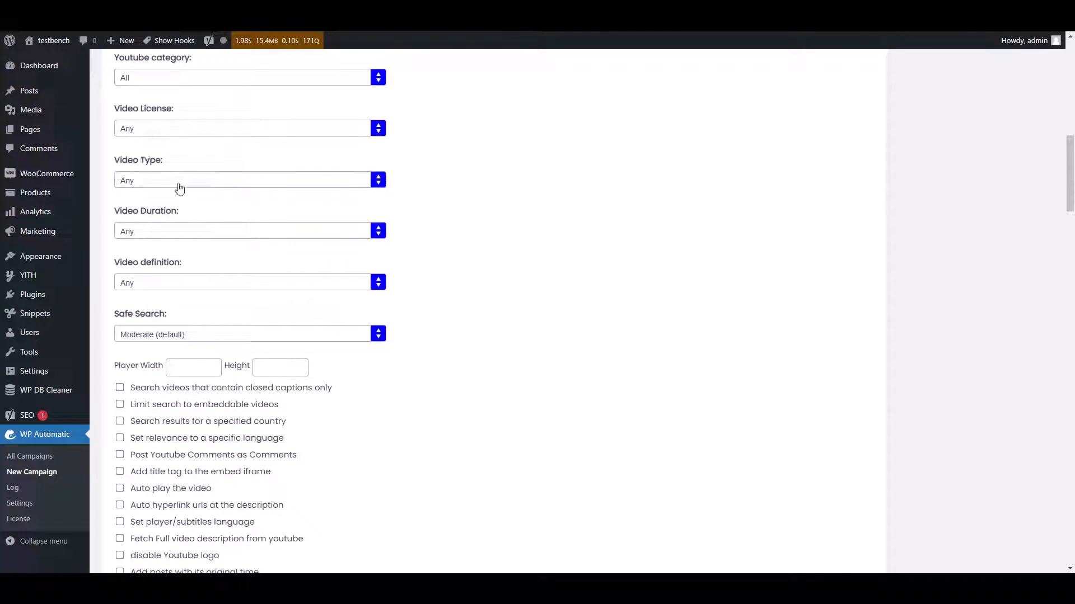
pyautogui.click(249, 231)
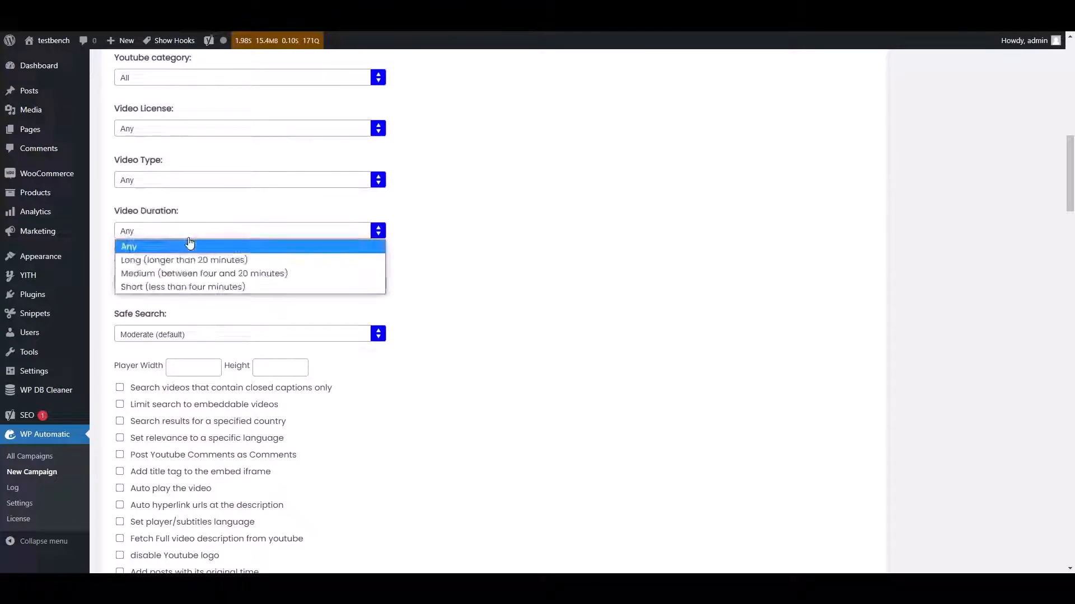
pyautogui.click(129, 247)
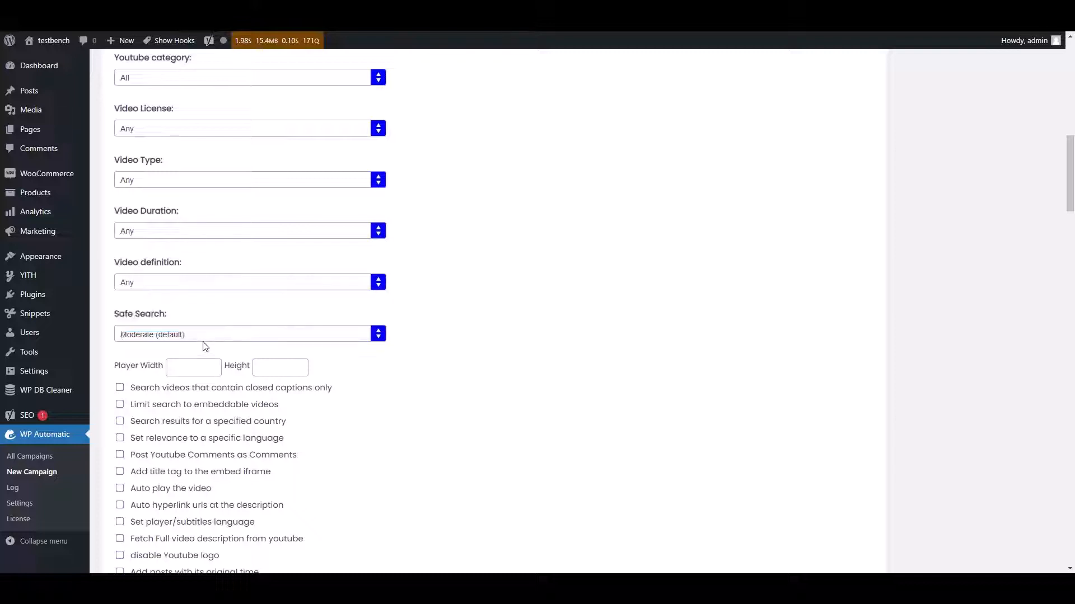
# Review the remaining campaign options down to the bottom and back up.
pyautogui.scroll(-3)
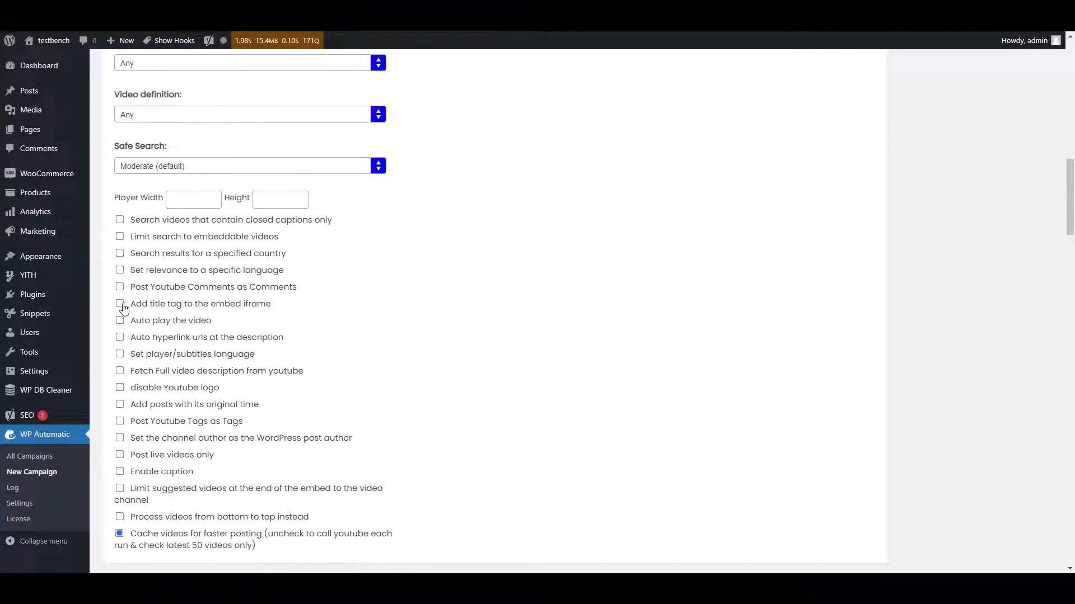
pyautogui.scroll(-3)
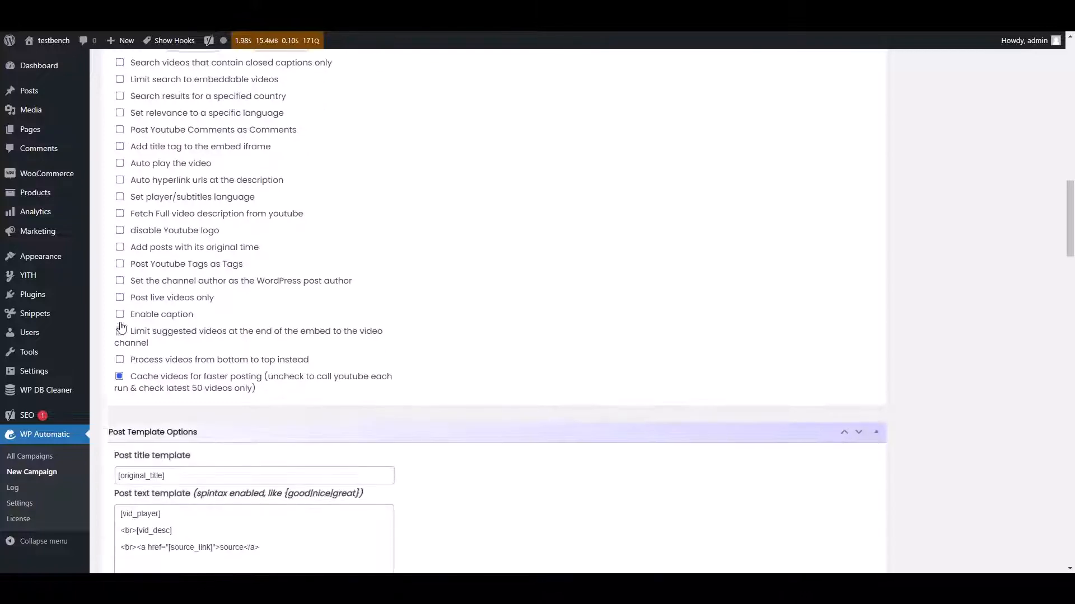
pyautogui.scroll(-3)
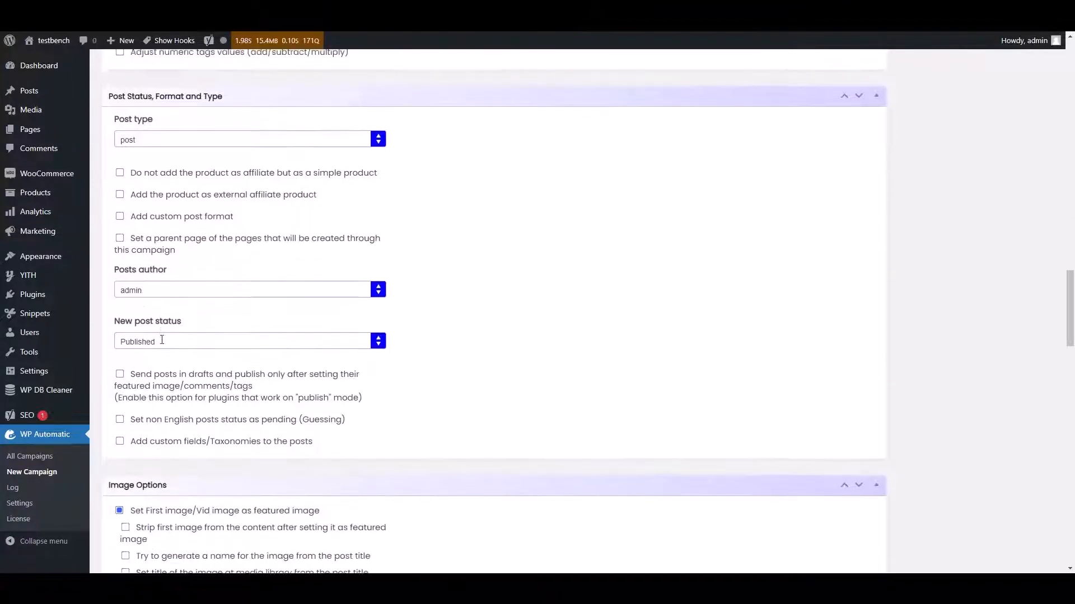
pyautogui.scroll(-3)
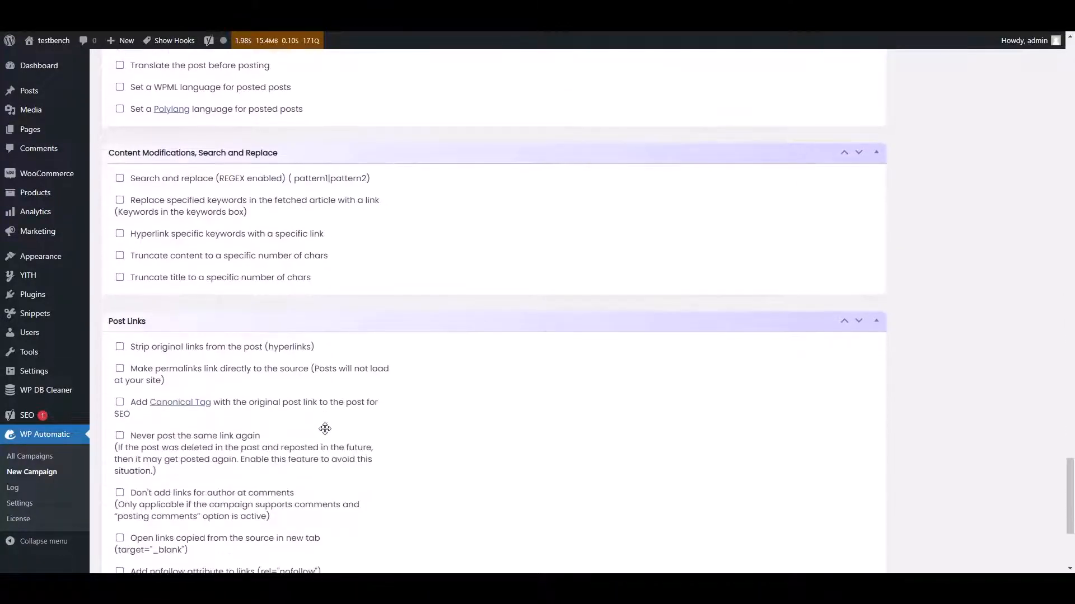
pyautogui.scroll(-3)
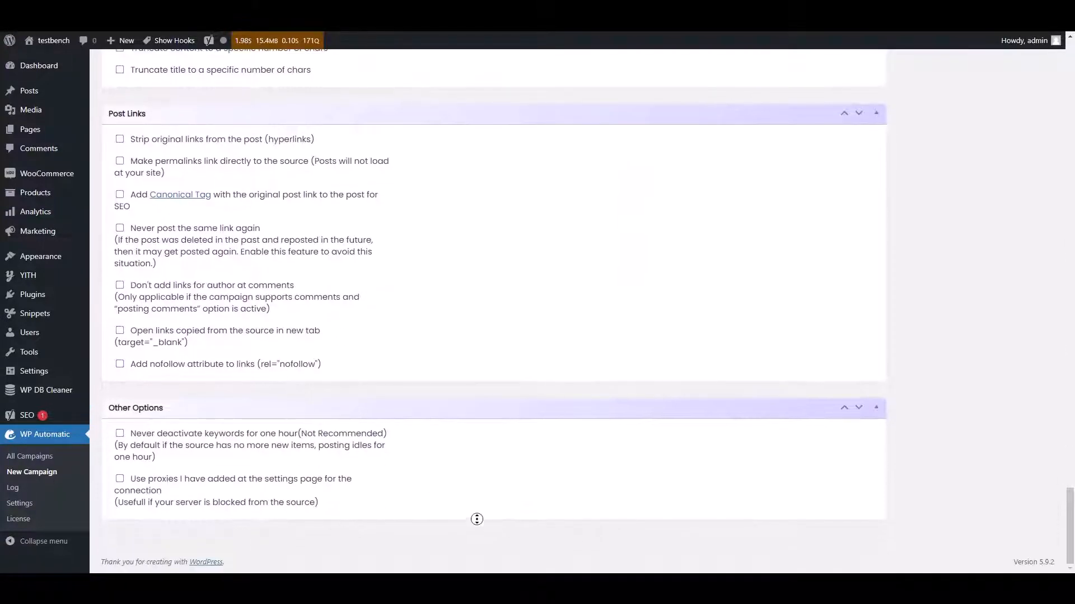
pyautogui.scroll(3)
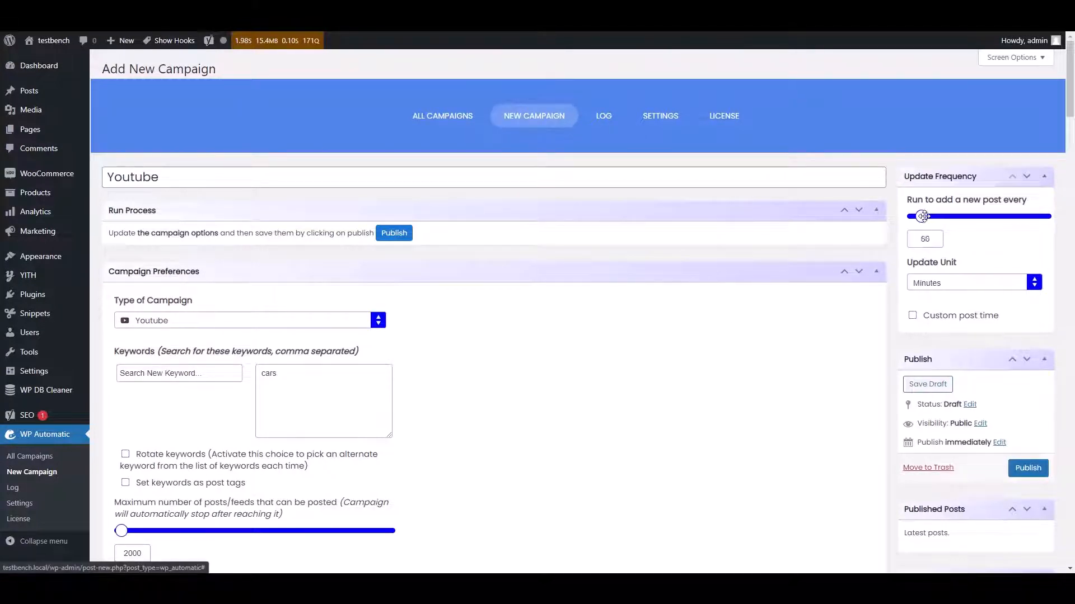
# Set the update frequency to 47 minutes and publish the Youtube campaign.
pyautogui.click(967, 282)
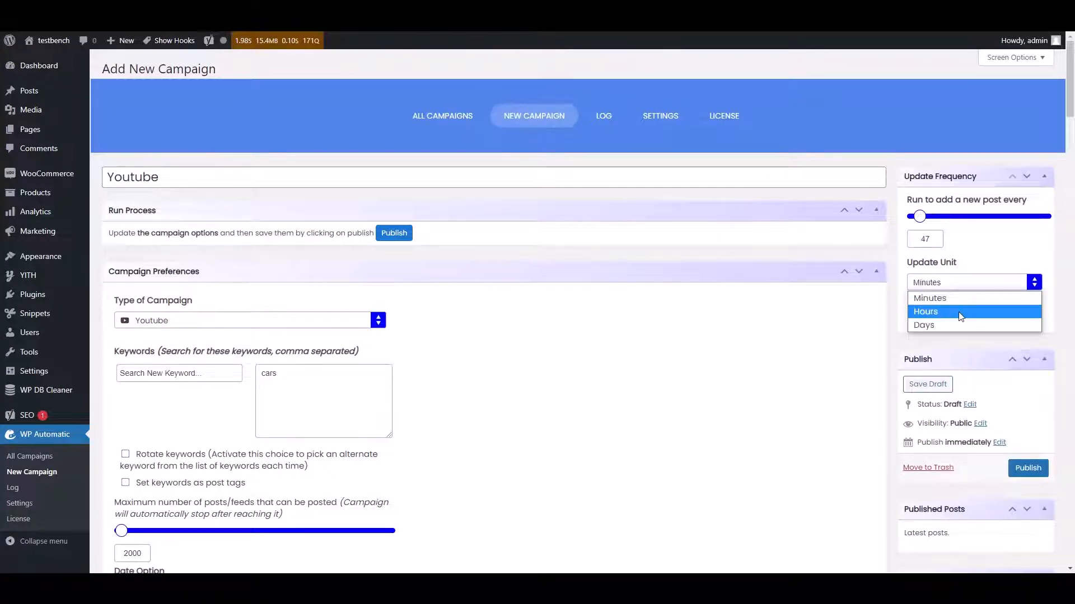
pyautogui.click(929, 297)
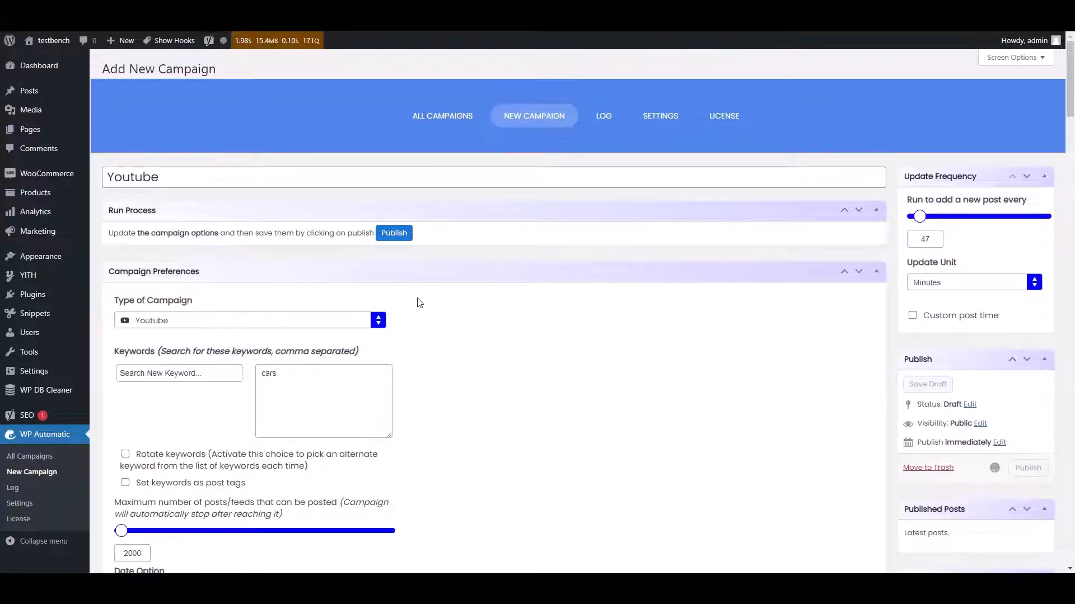
pyautogui.click(394, 233)
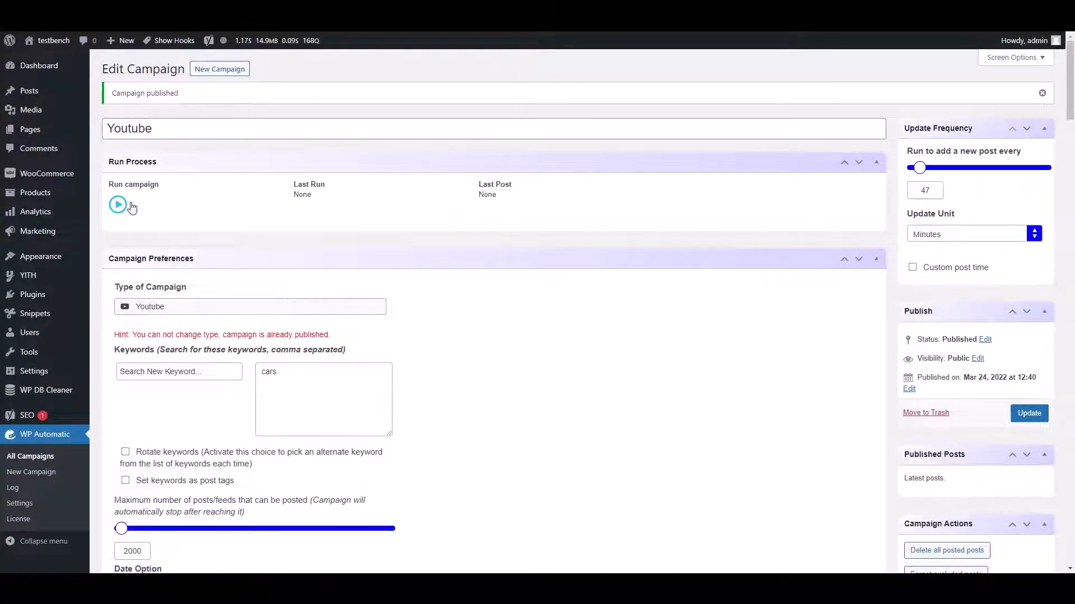
# Run the published Youtube campaign once to show its 'cars' processing log.
pyautogui.click(117, 205)
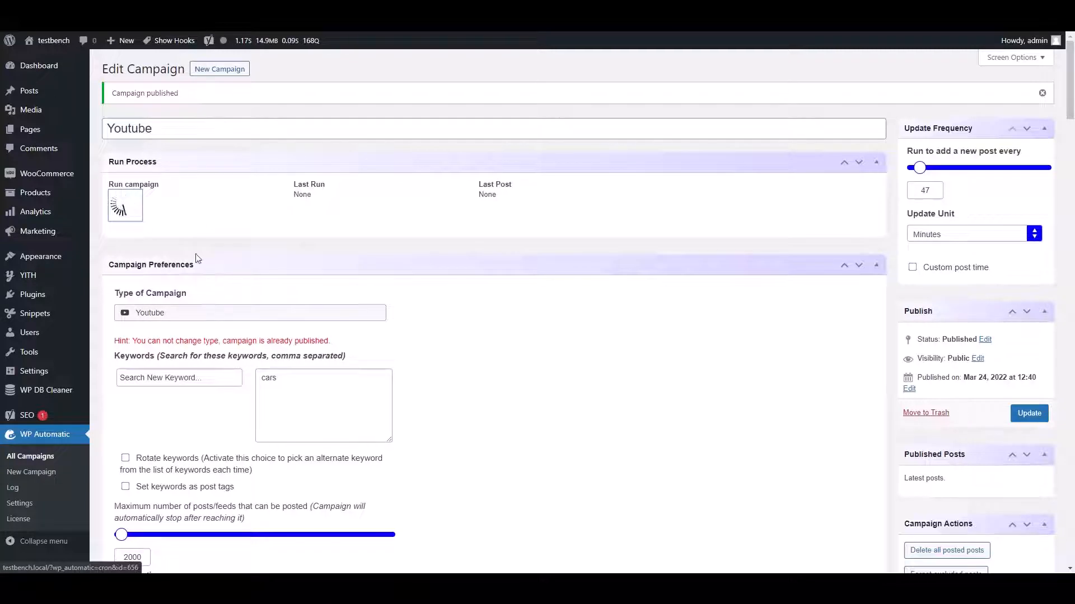
pyautogui.click(125, 205)
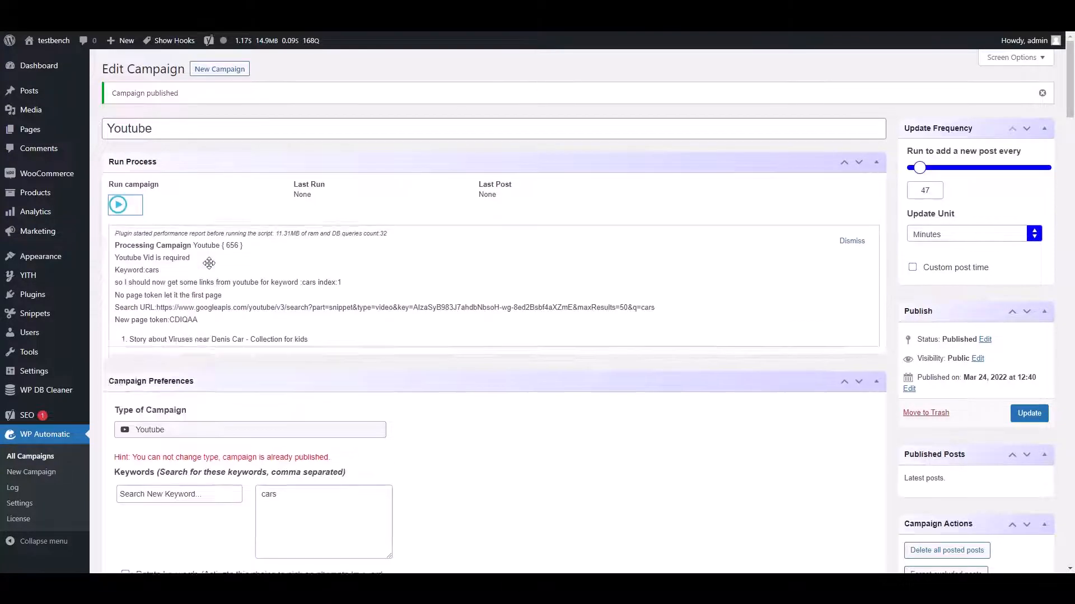